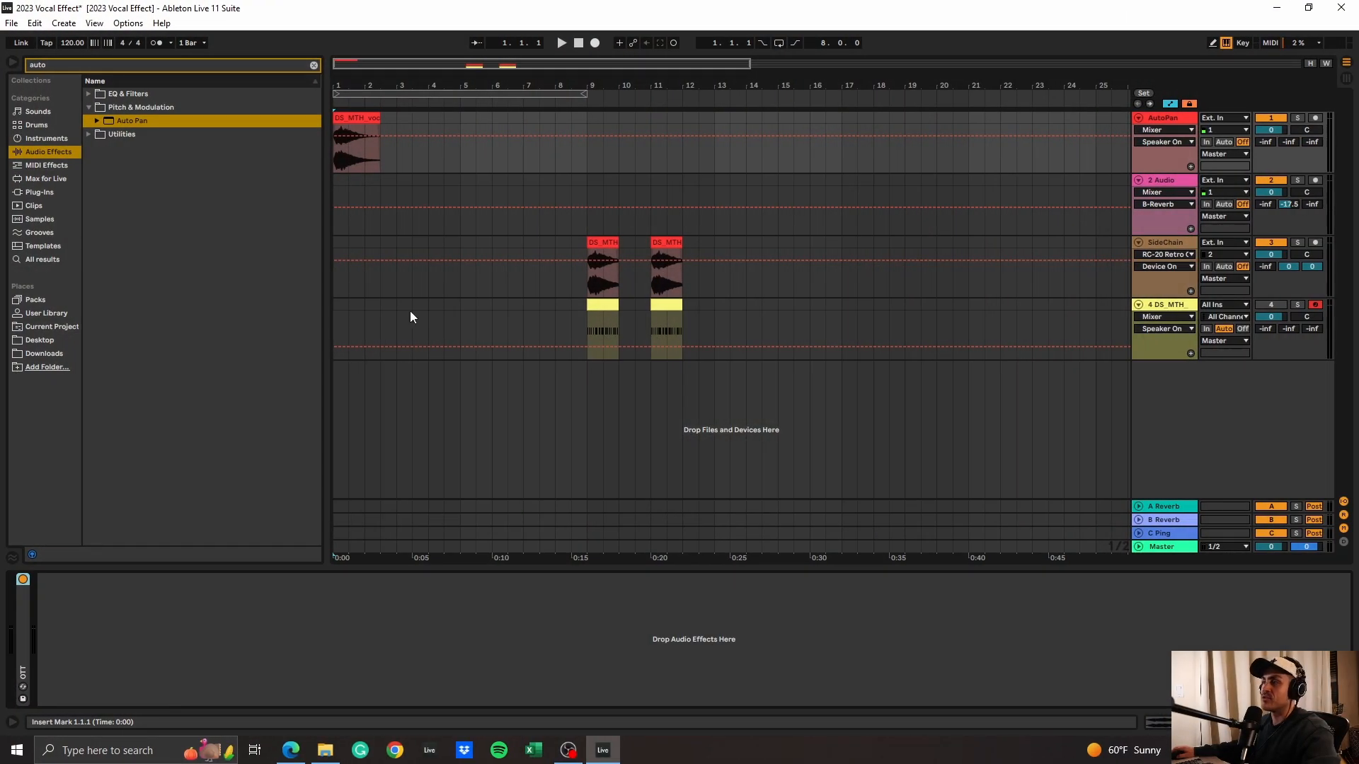
# Start and stop playback to audition the vocal through Auto Pan
pyautogui.click(559, 43)
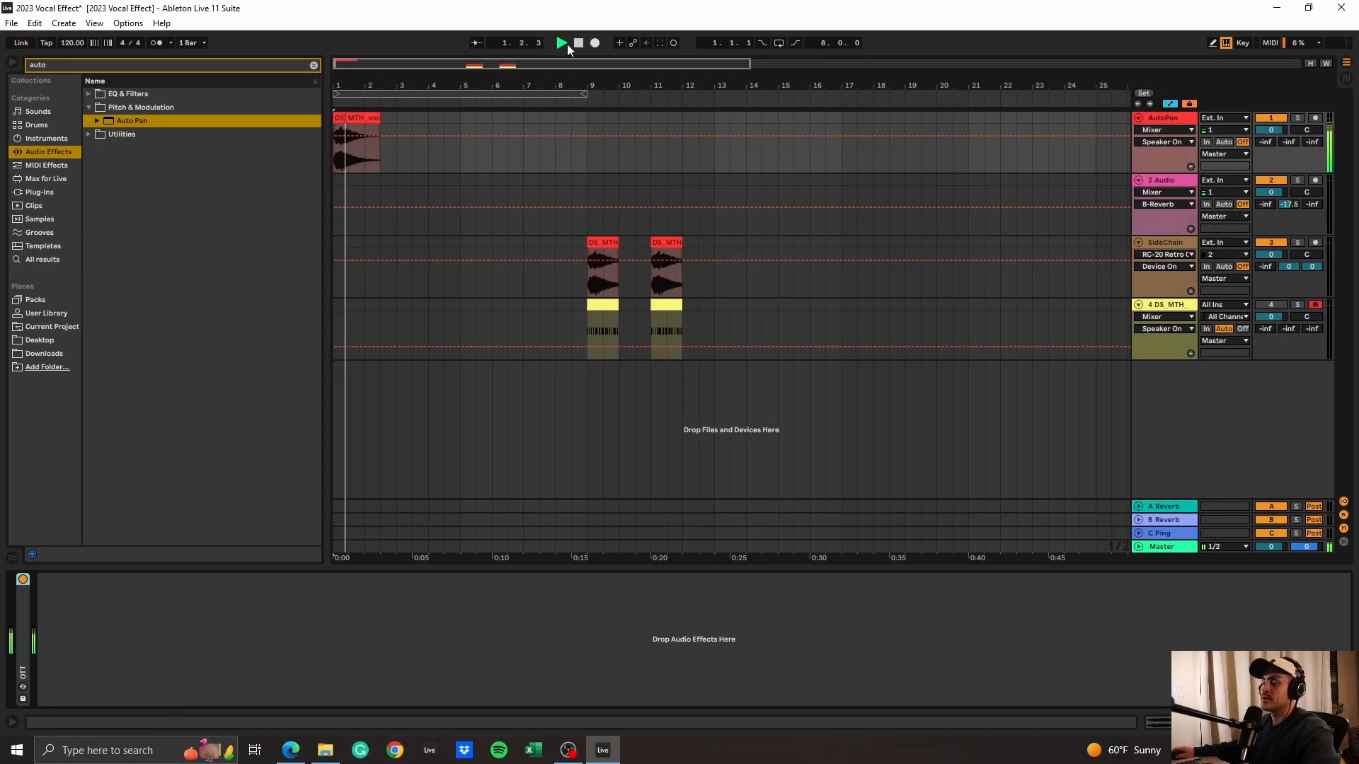
pyautogui.click(560, 43)
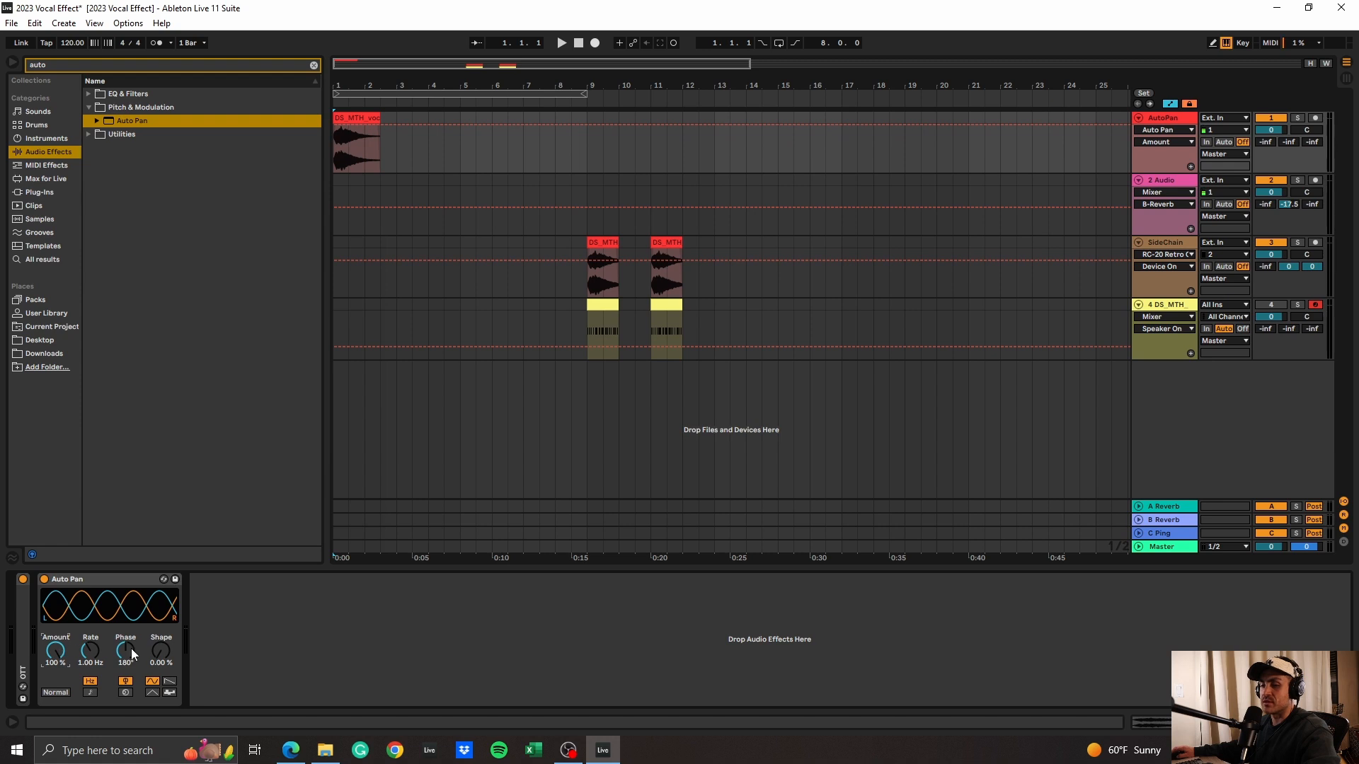
pyautogui.click(168, 685)
pyautogui.write('gate')
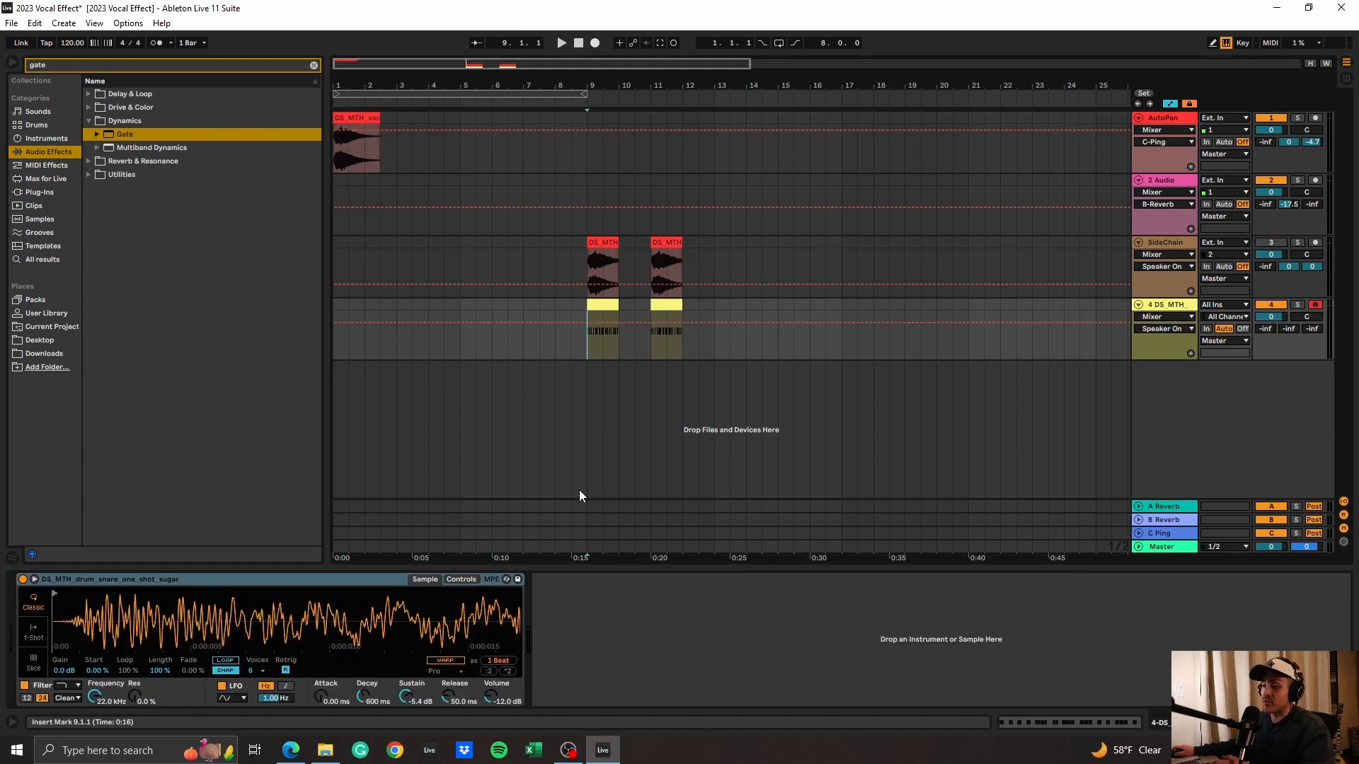
pyautogui.moveTo(586, 475)
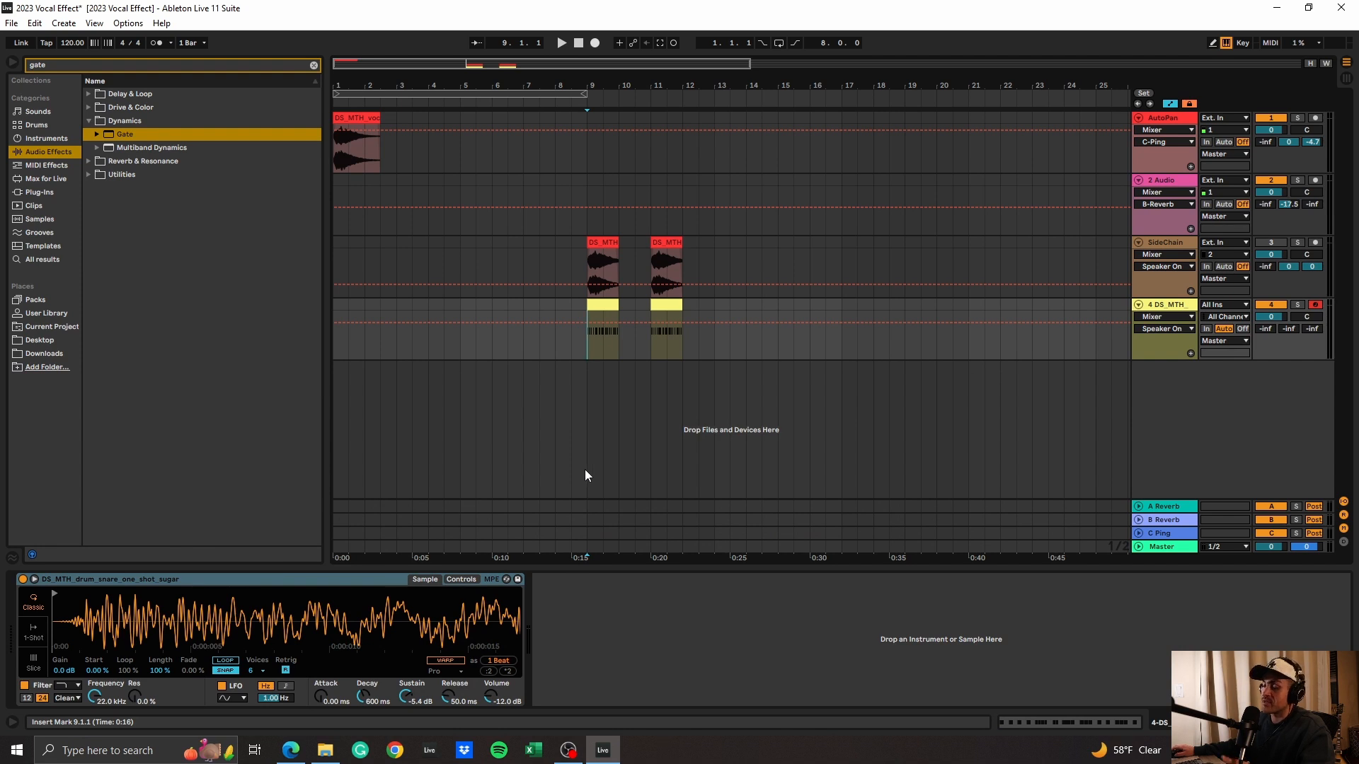
pyautogui.moveTo(364, 279)
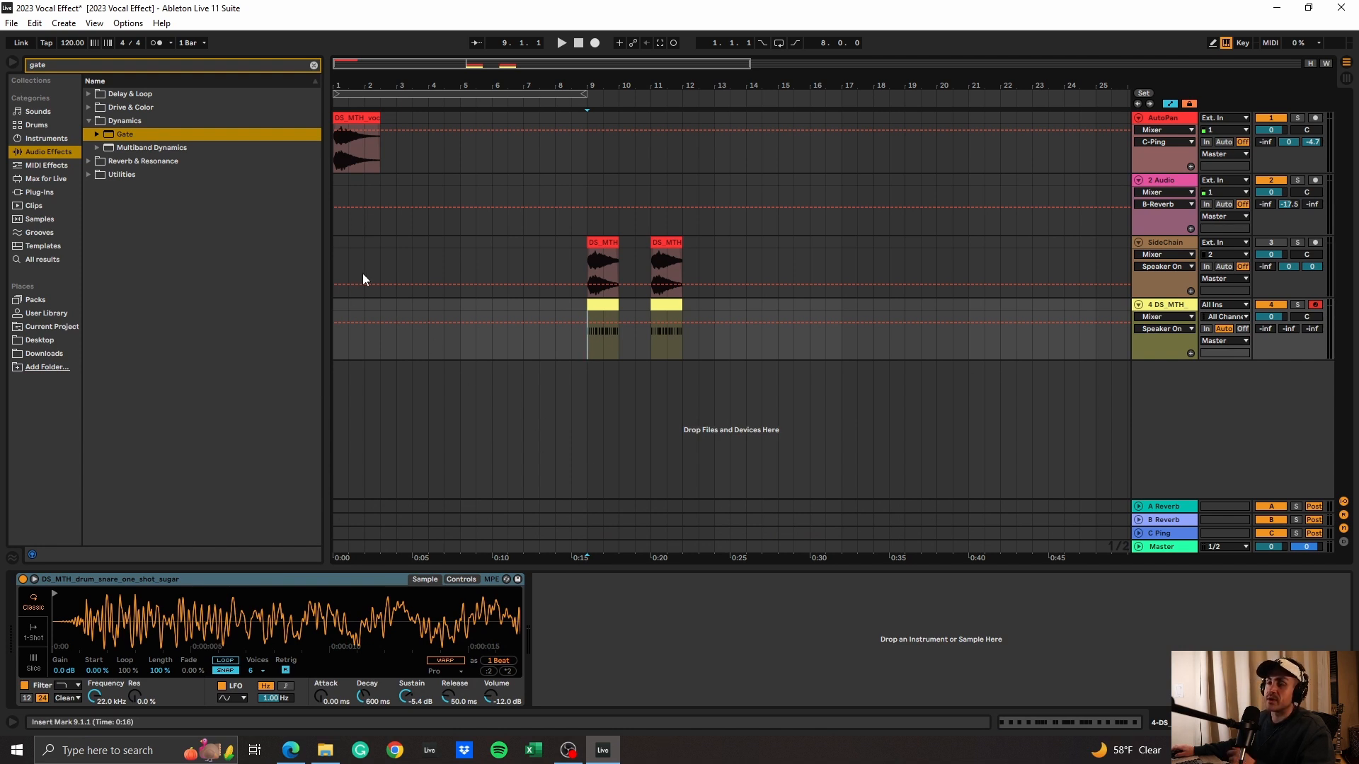
pyautogui.moveTo(514, 443)
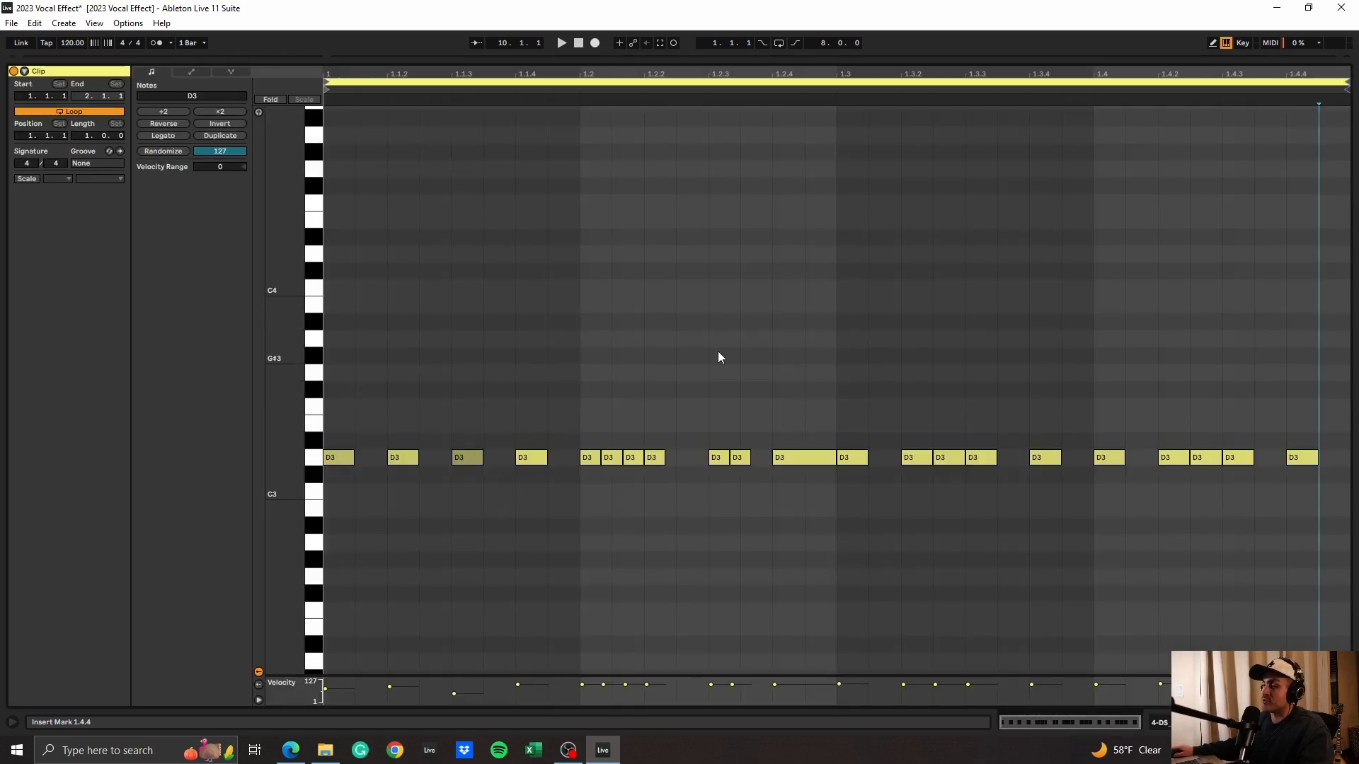
# Play the one-bar clip to audition the choppy D3 note rhythm
pyautogui.click(561, 42)
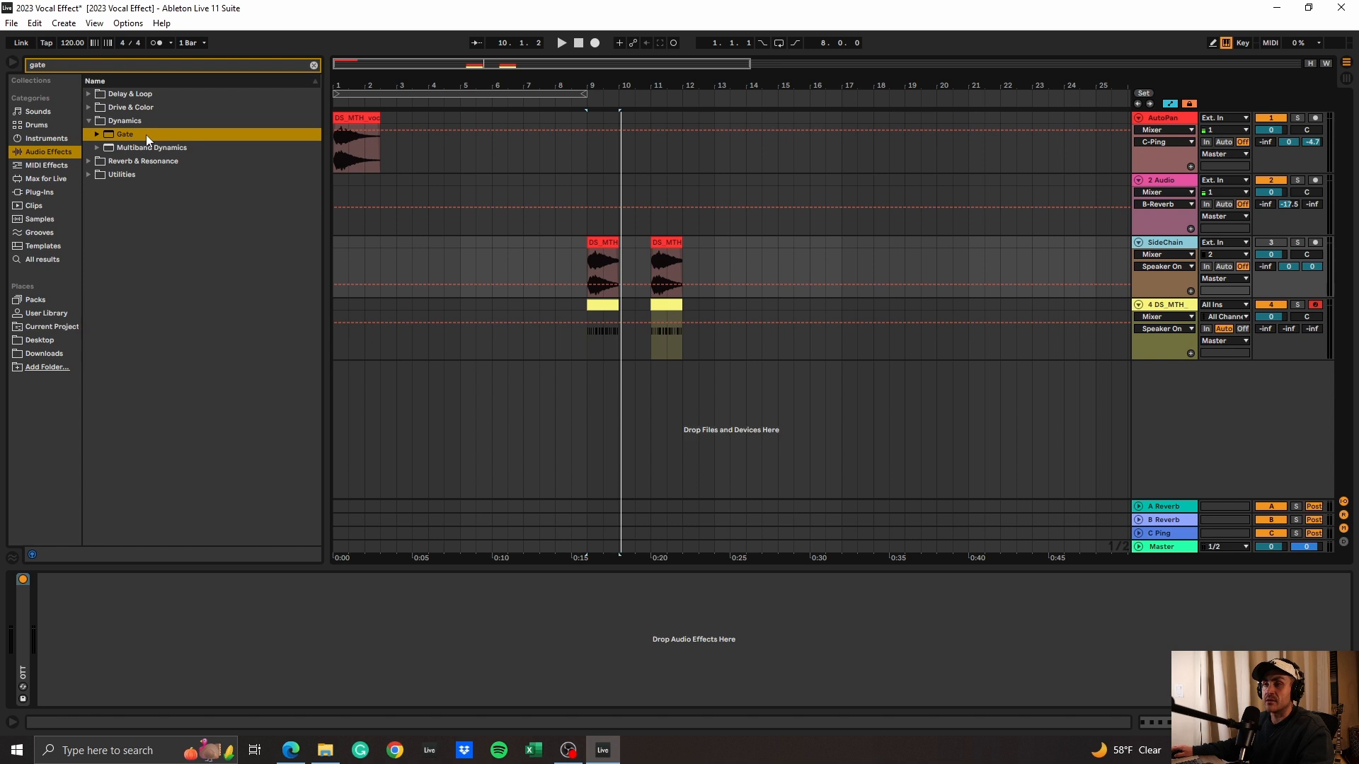
# Load Gate onto the SideChain track and play to audition it
pyautogui.doubleClick(125, 135)
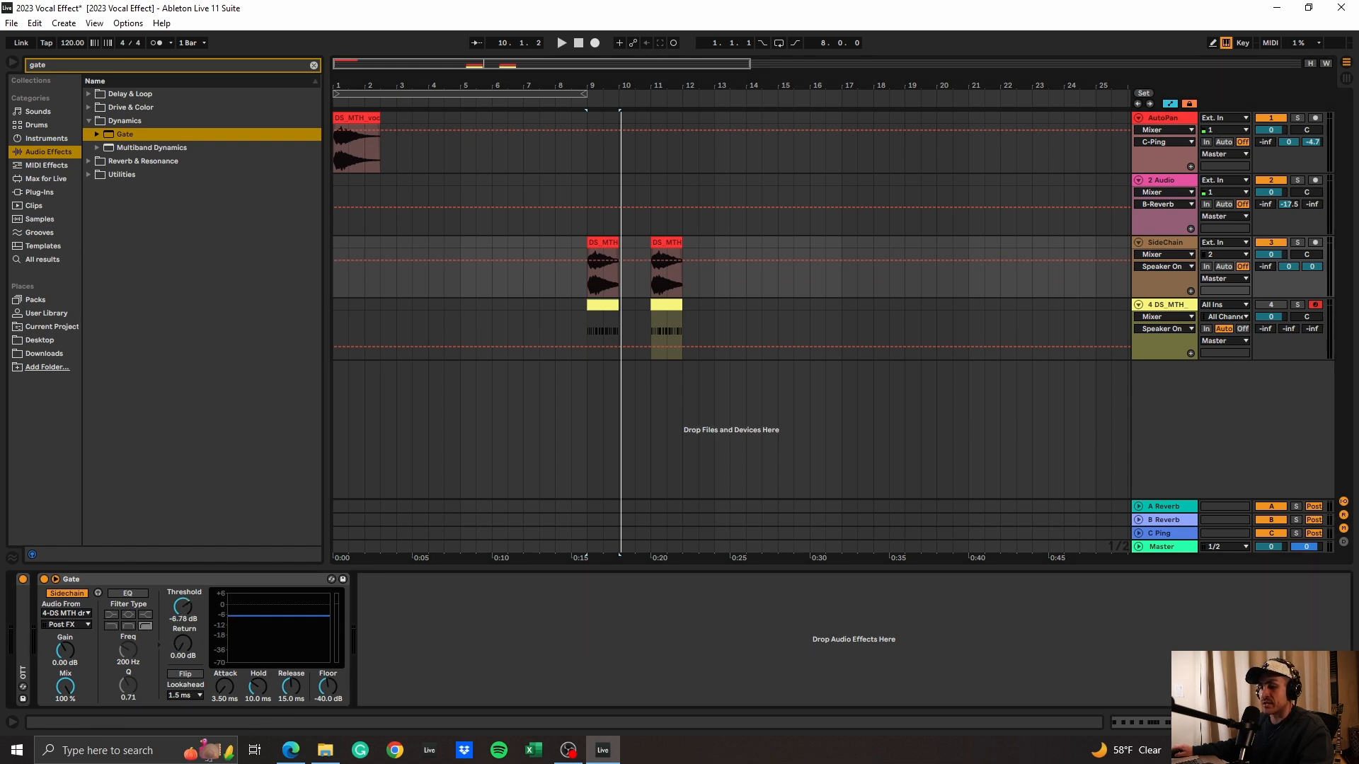
pyautogui.click(561, 43)
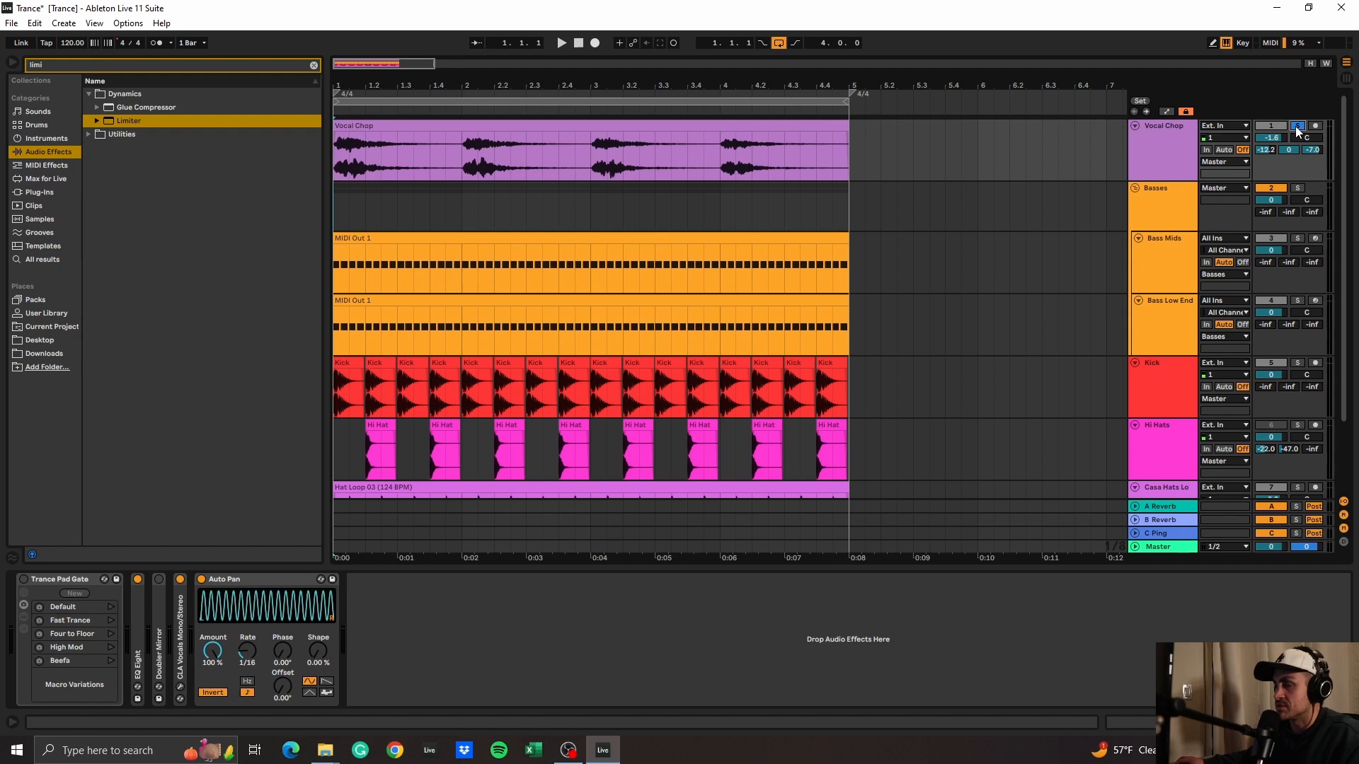
pyautogui.click(560, 43)
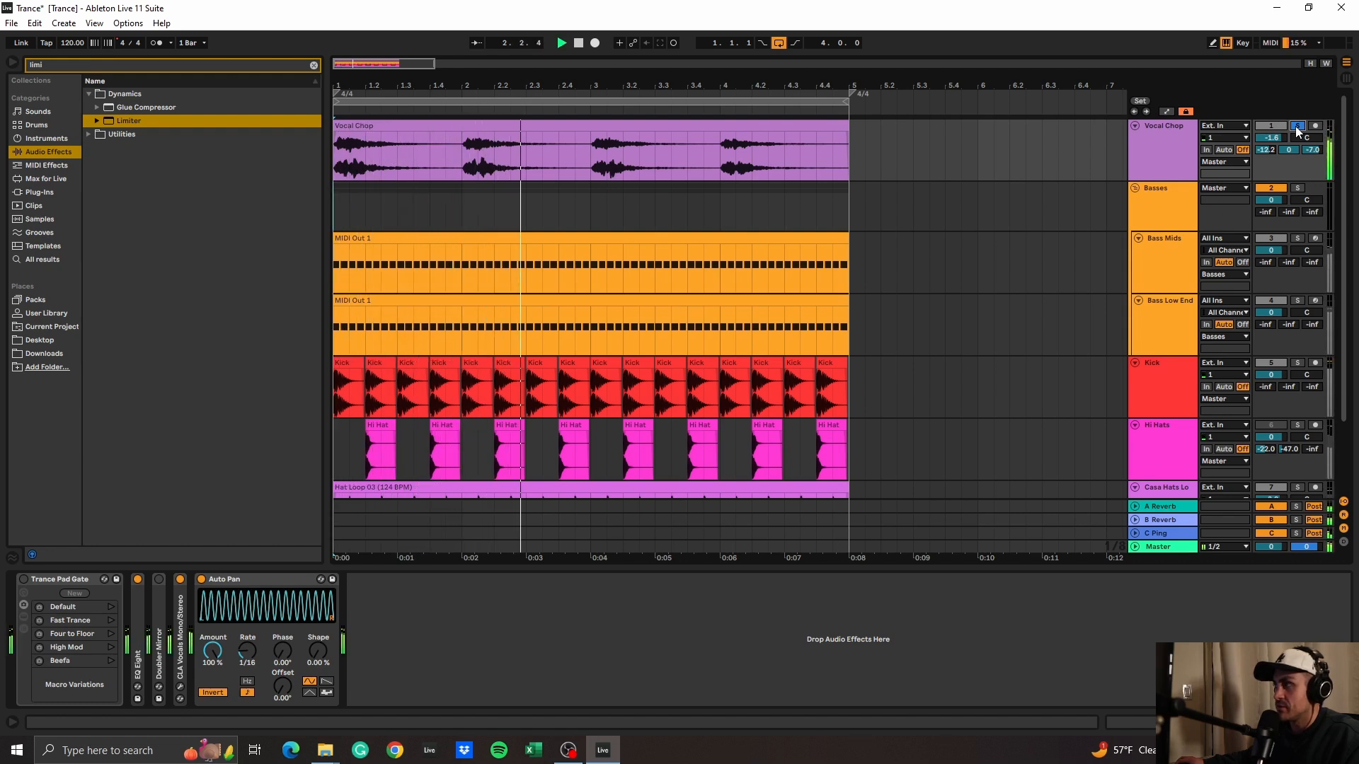
pyautogui.click(594, 43)
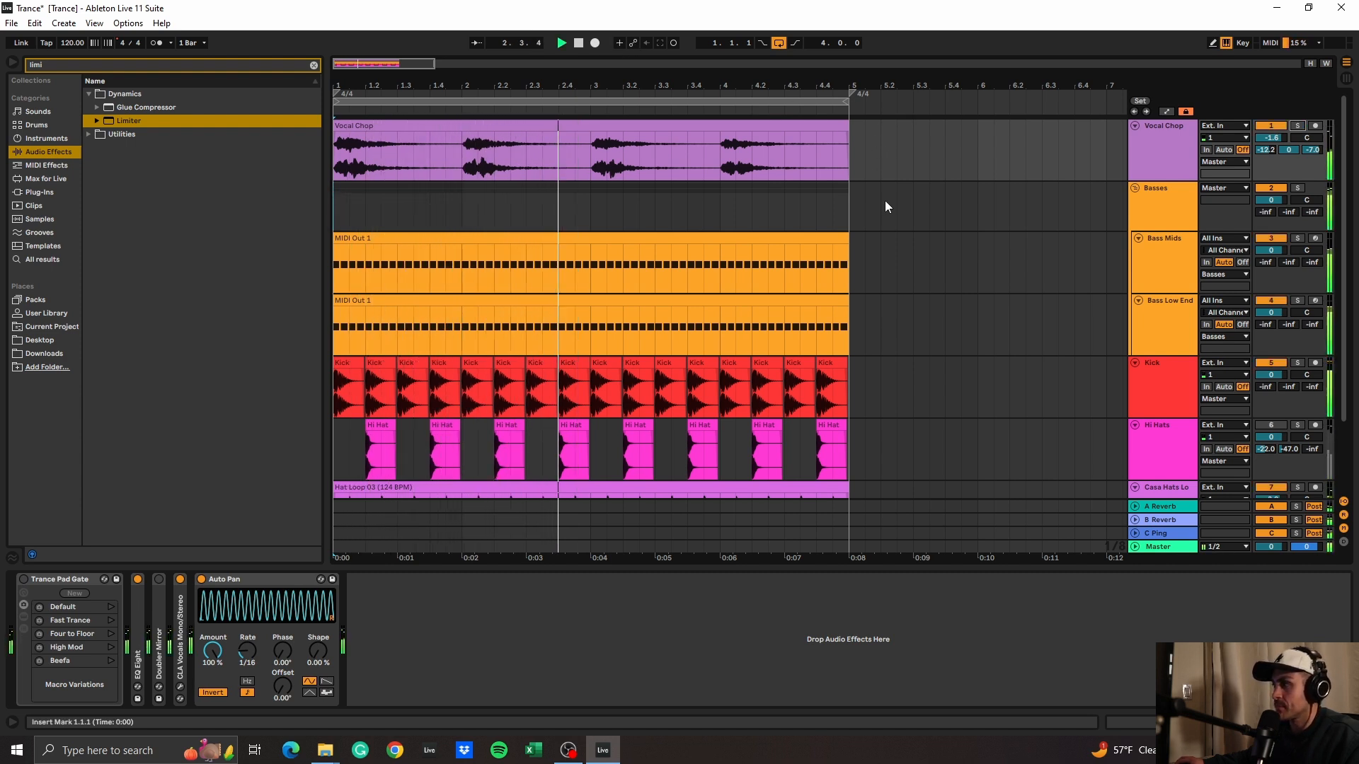
pyautogui.click(560, 42)
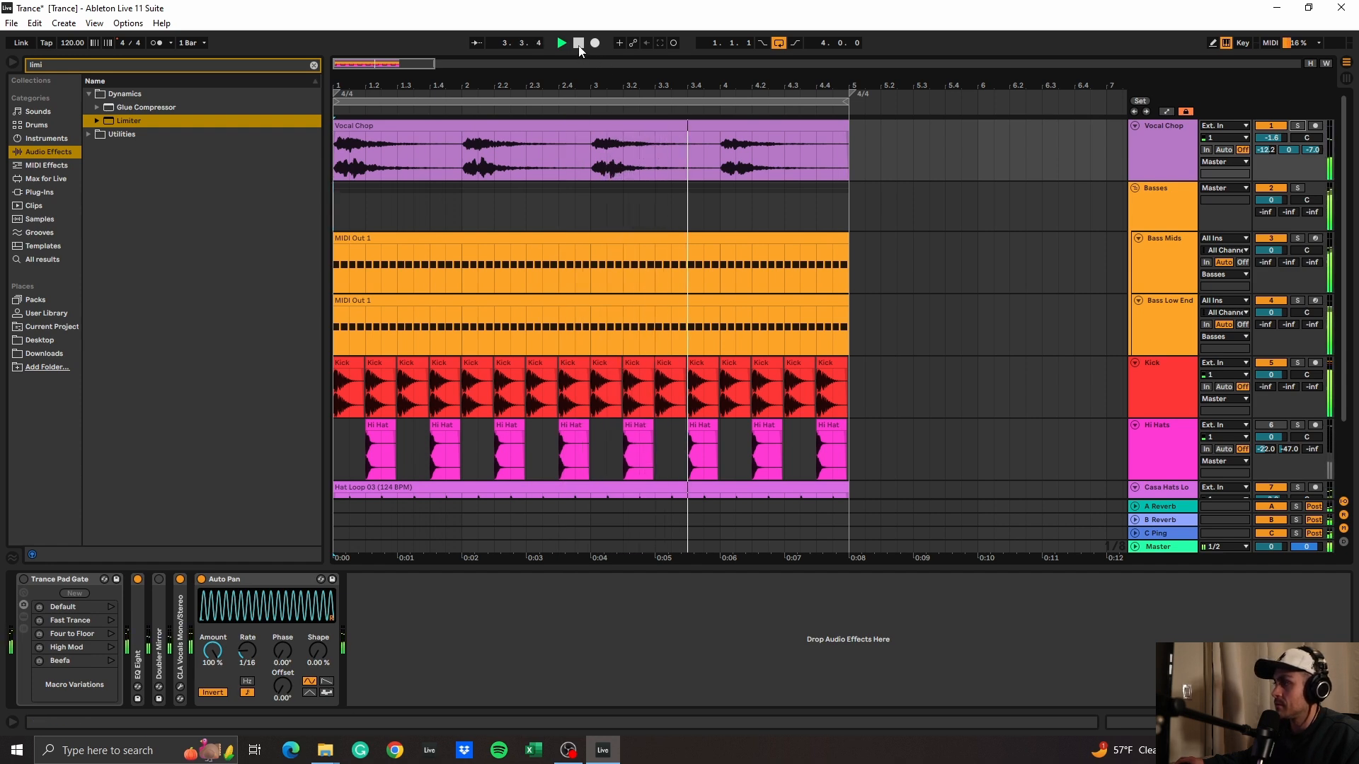